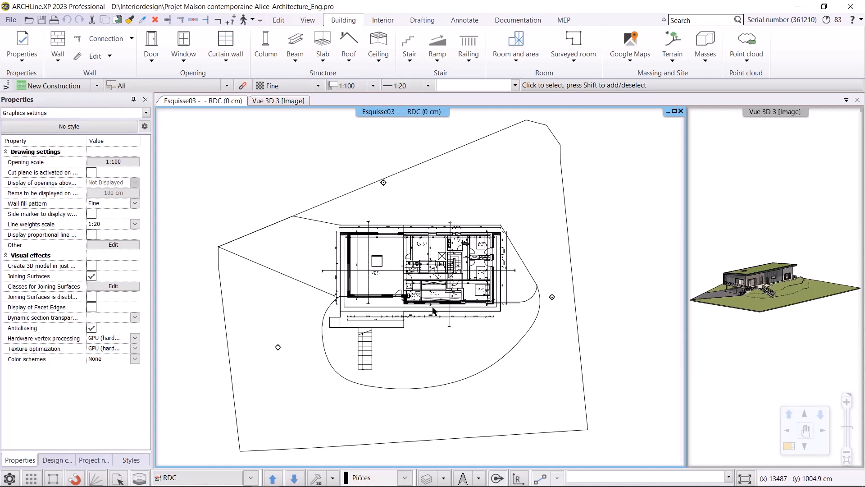
mouse_move(438, 274)
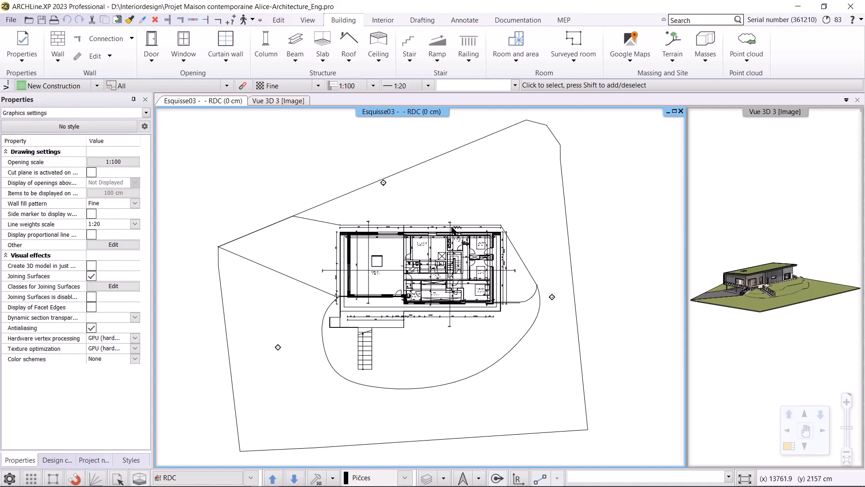
mouse_move(493, 165)
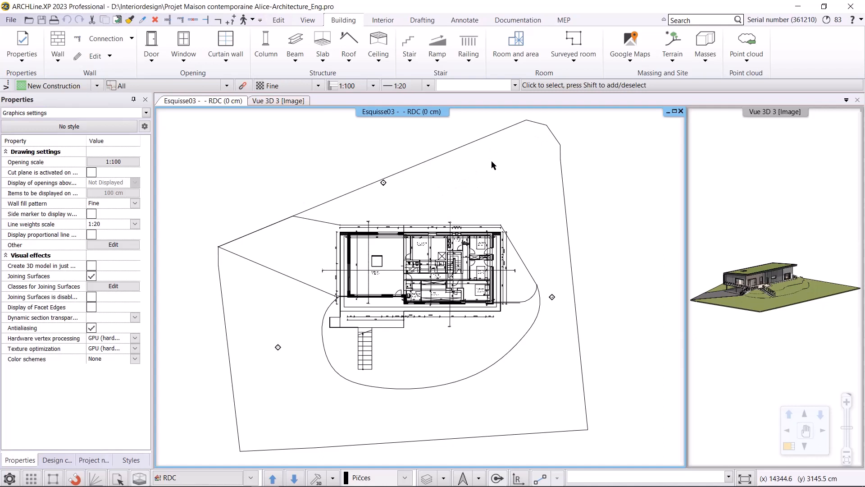
mouse_move(501, 177)
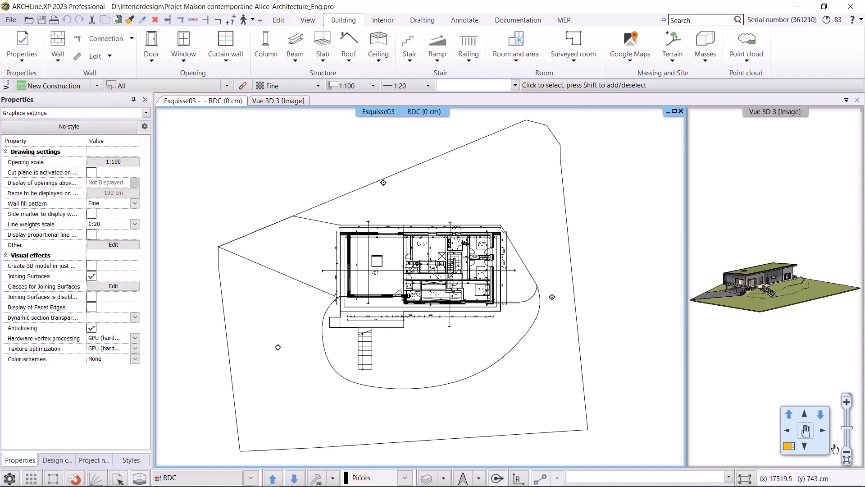
mouse_move(774, 410)
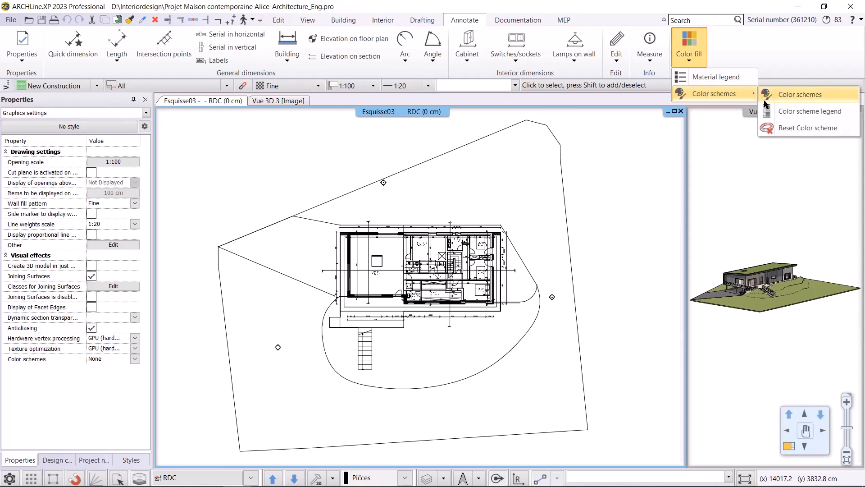
- In the Color schemes dialog, browse Column then Room and area properties to find Room type
left_click(801, 94)
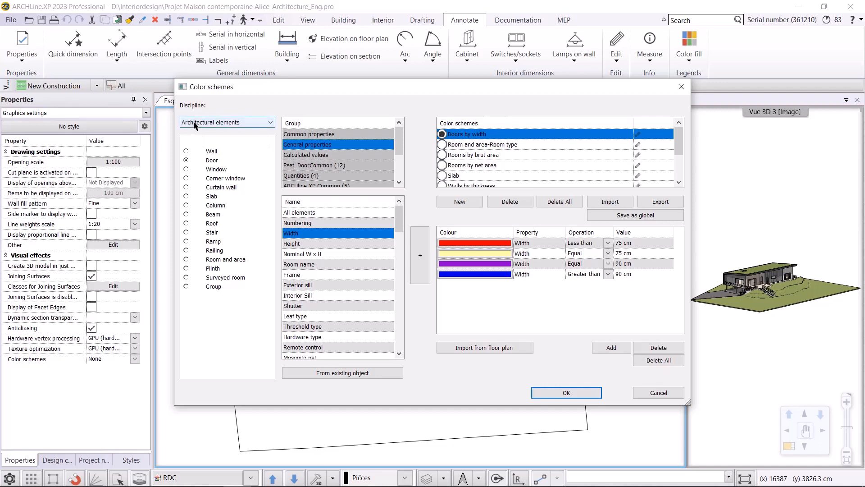
left_click(186, 187)
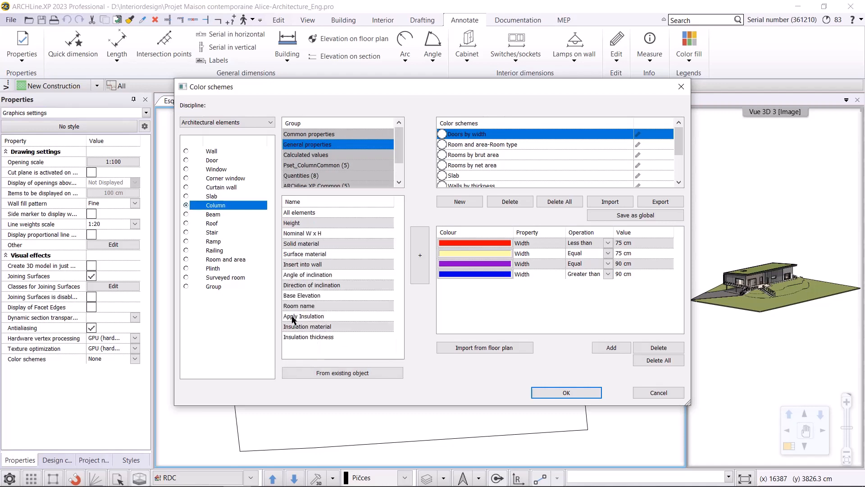
left_click(226, 259)
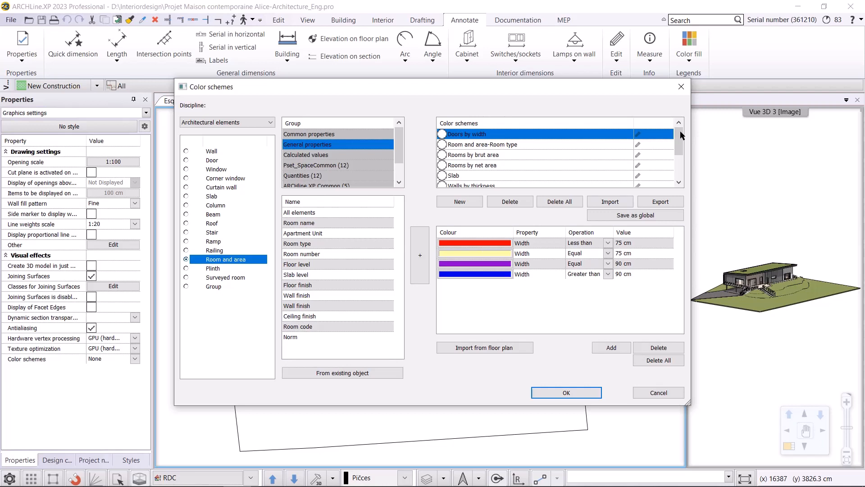
scroll("down", 3)
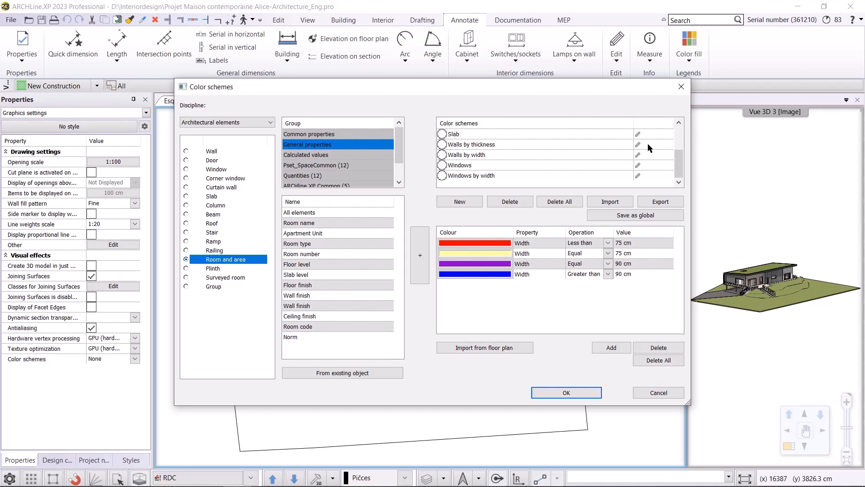
mouse_move(254, 230)
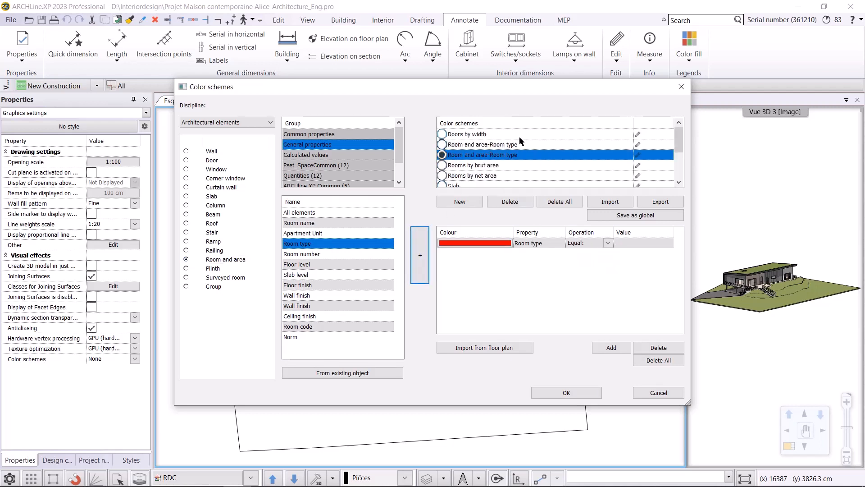
mouse_move(476, 344)
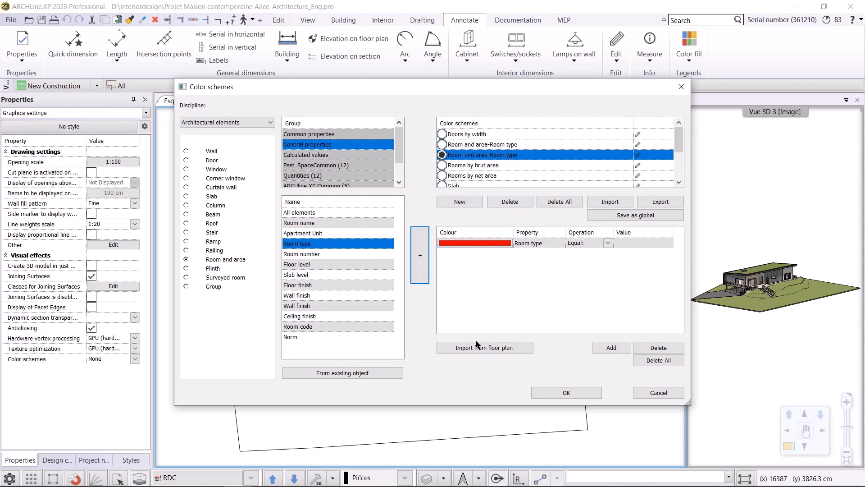
- Import the plan's room types into the Room and area–Room type scheme, remove the duplicate, and apply it
left_click(484, 348)
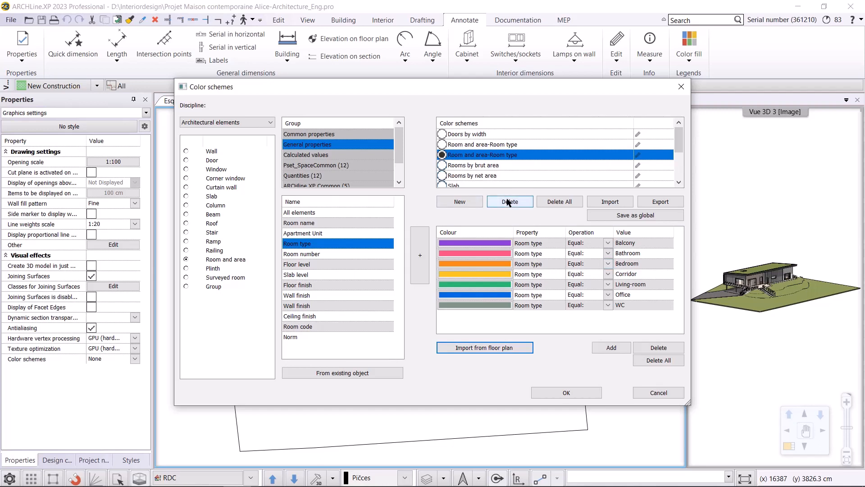
left_click(509, 202)
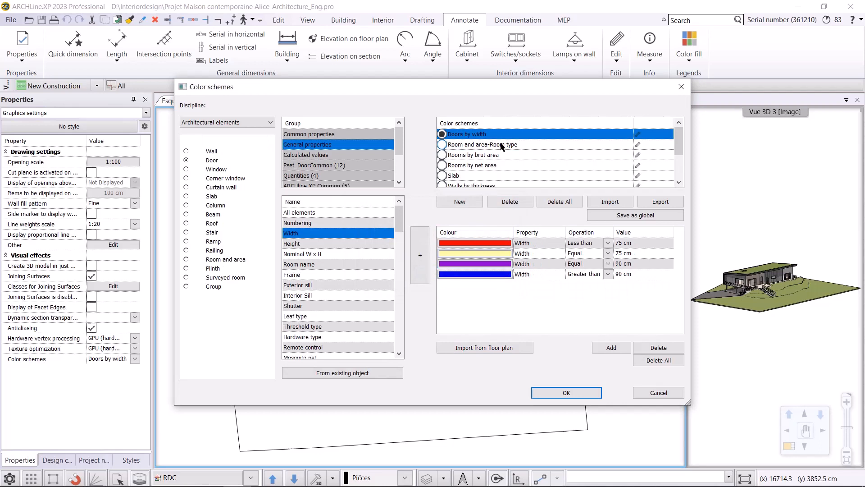
left_click(484, 144)
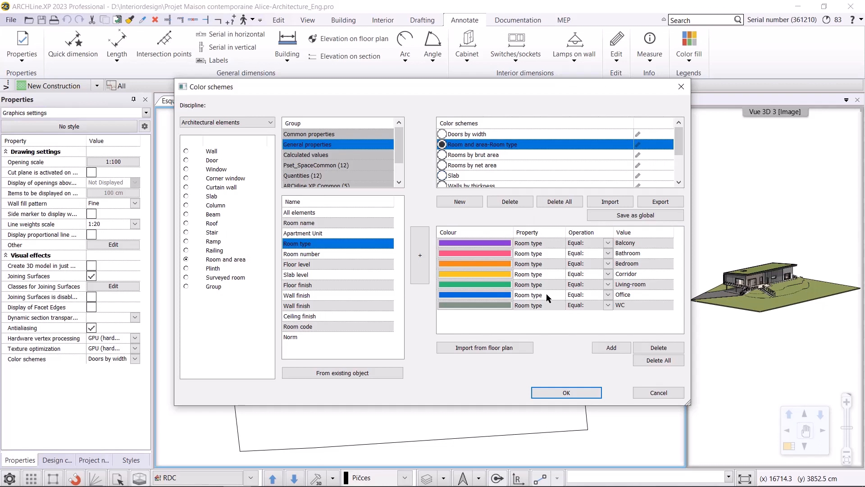
left_click(565, 393)
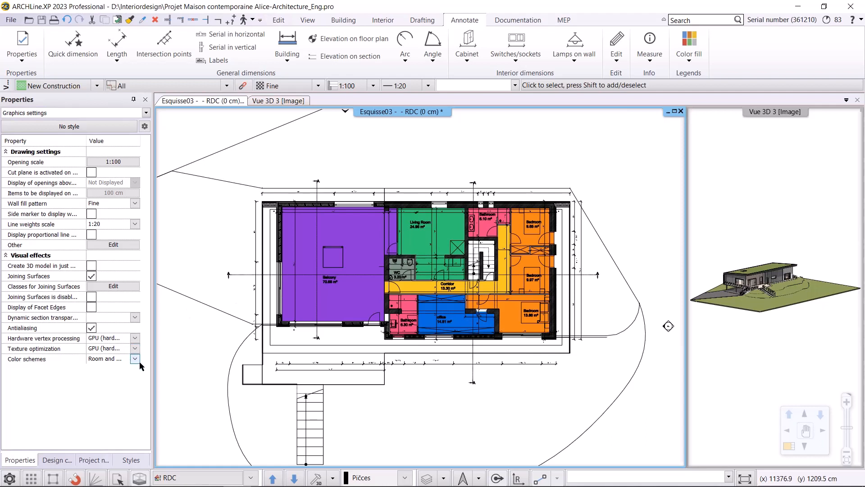
- Clear the plan's colour scheme to None, then set it to Rooms by net area
left_click(135, 358)
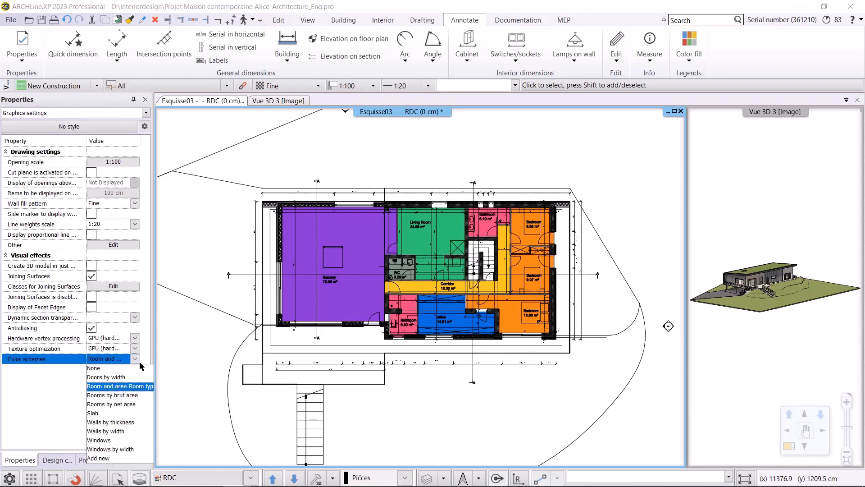
mouse_move(94, 368)
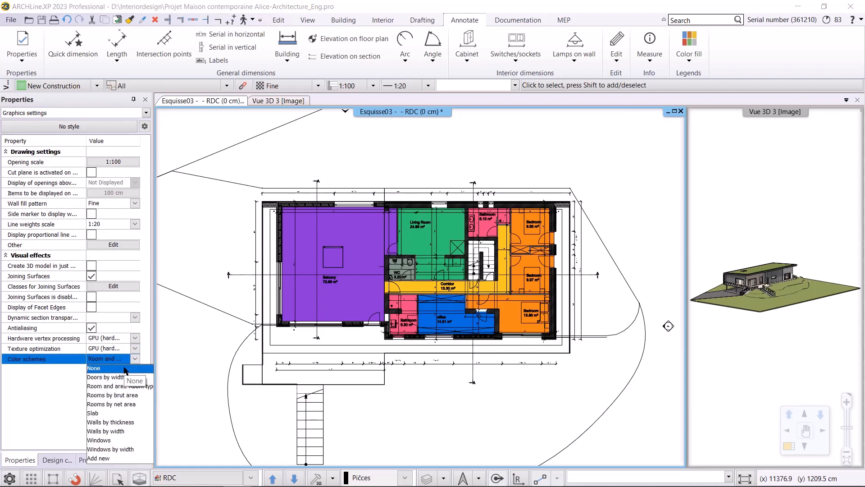
left_click(94, 368)
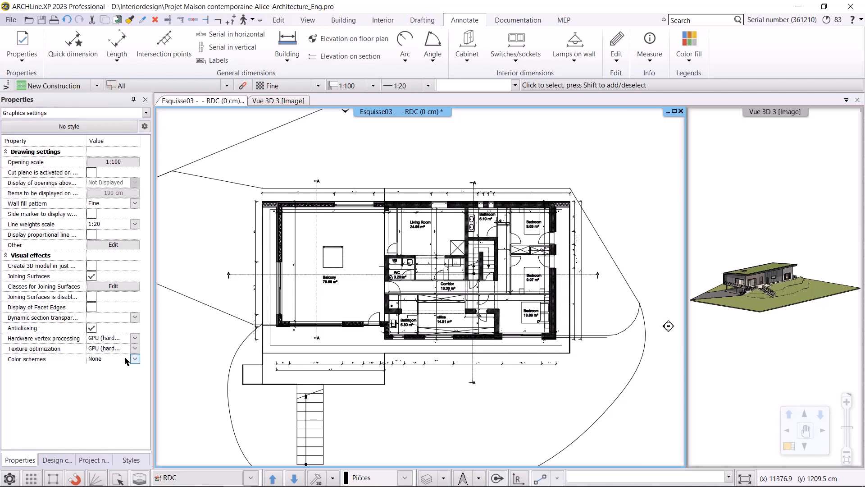
left_click(134, 358)
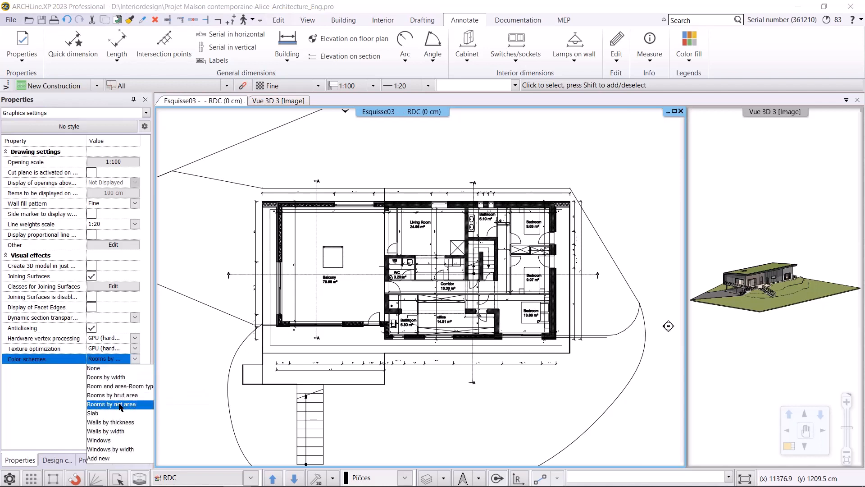
left_click(111, 403)
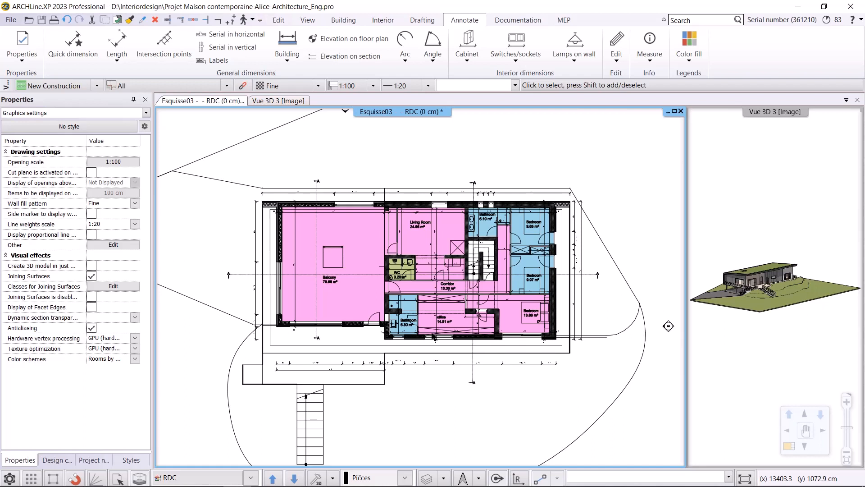
mouse_move(689, 44)
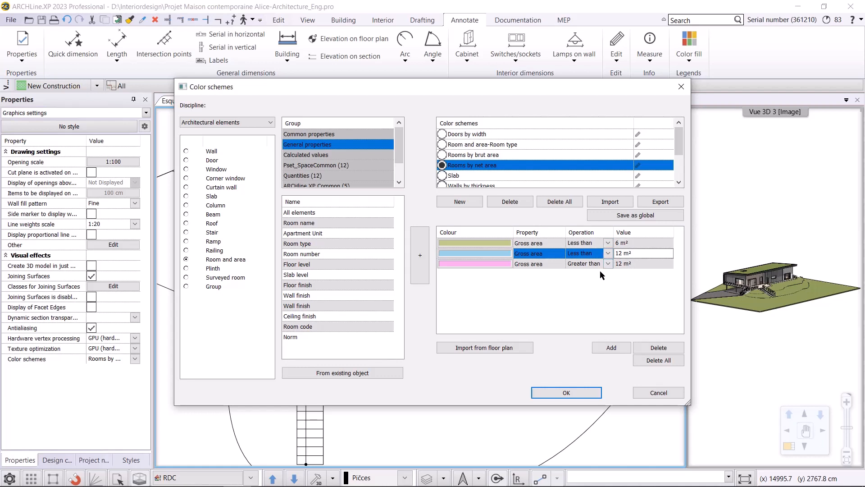
mouse_move(625, 268)
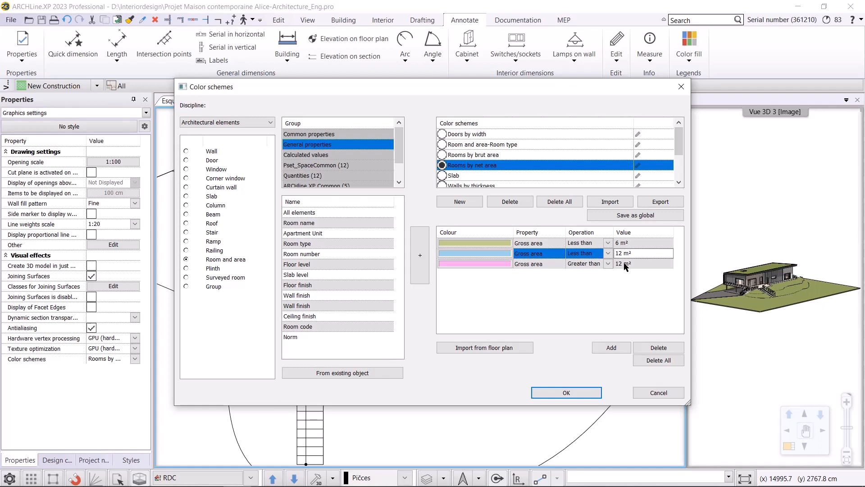
mouse_move(549, 388)
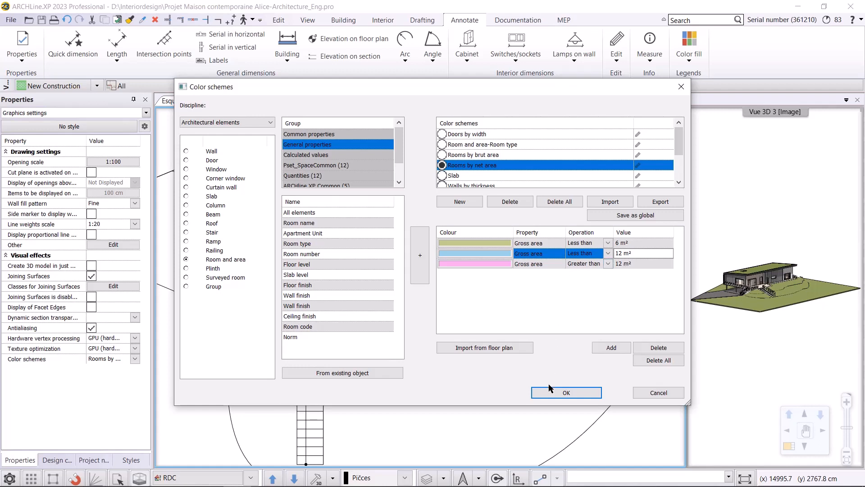
left_click(565, 392)
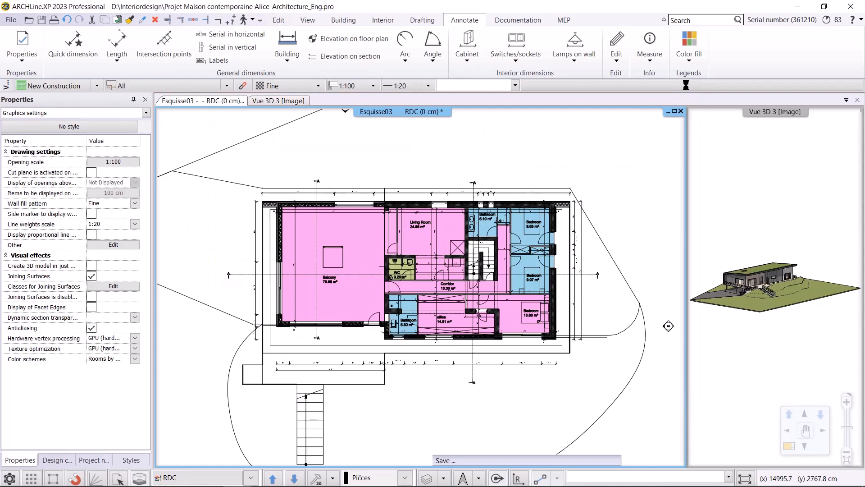
- Place a Rooms by net area legend on the floor plan, then bring up plot layout sheet A-010
left_click(688, 44)
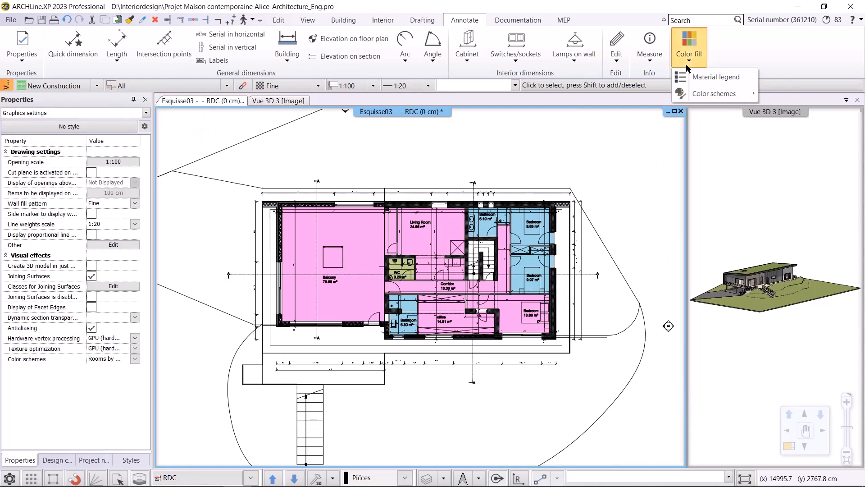
left_click(714, 94)
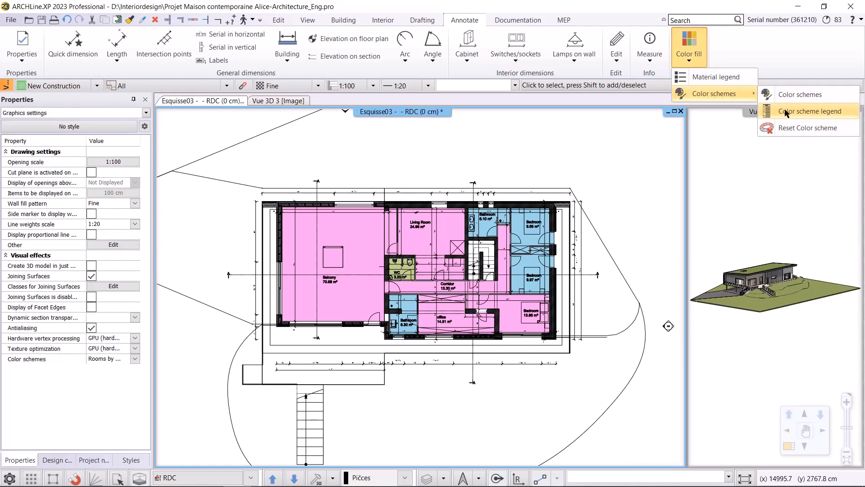
left_click(813, 111)
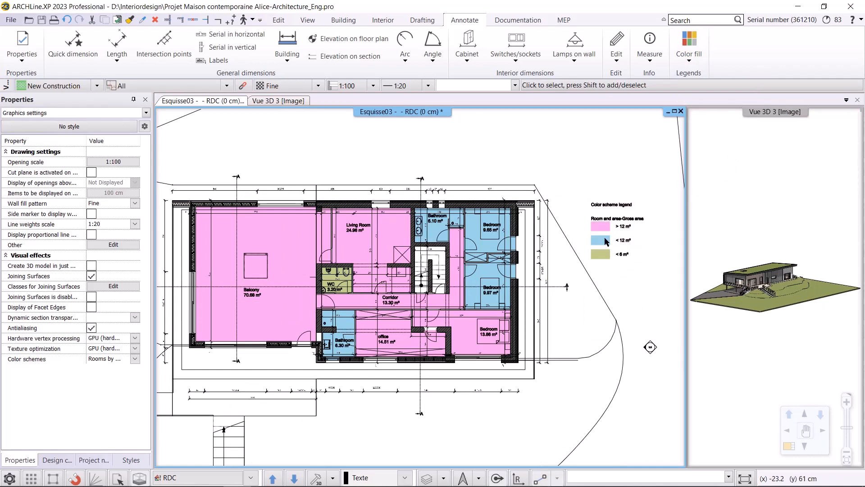
mouse_move(600, 275)
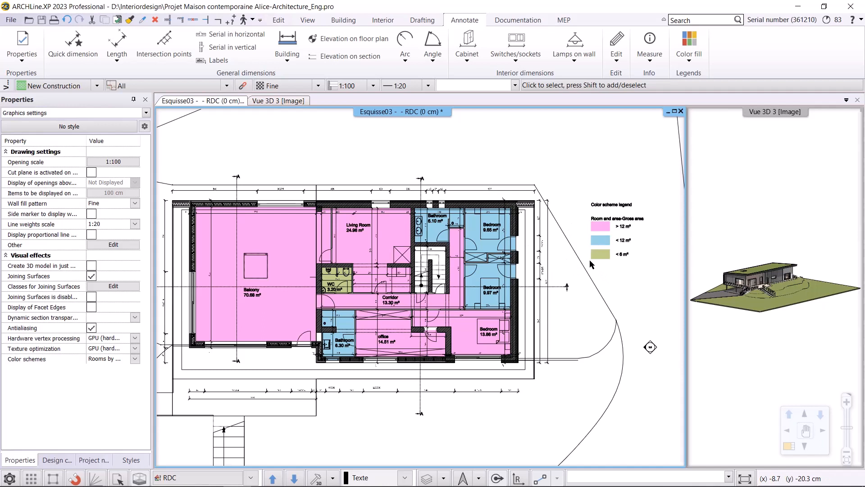
mouse_move(587, 258)
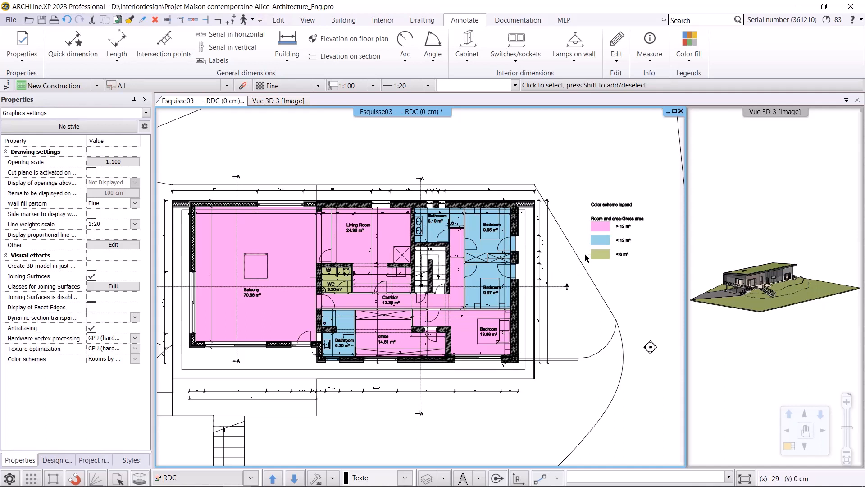
mouse_move(568, 221)
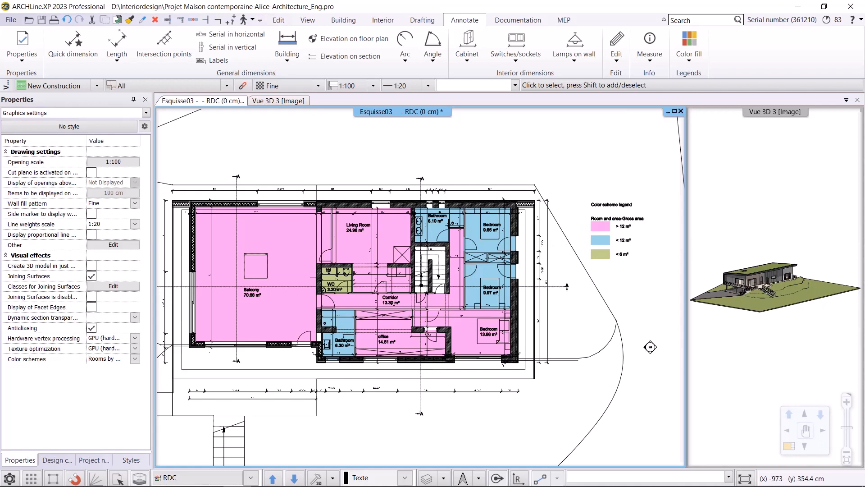
left_click(94, 460)
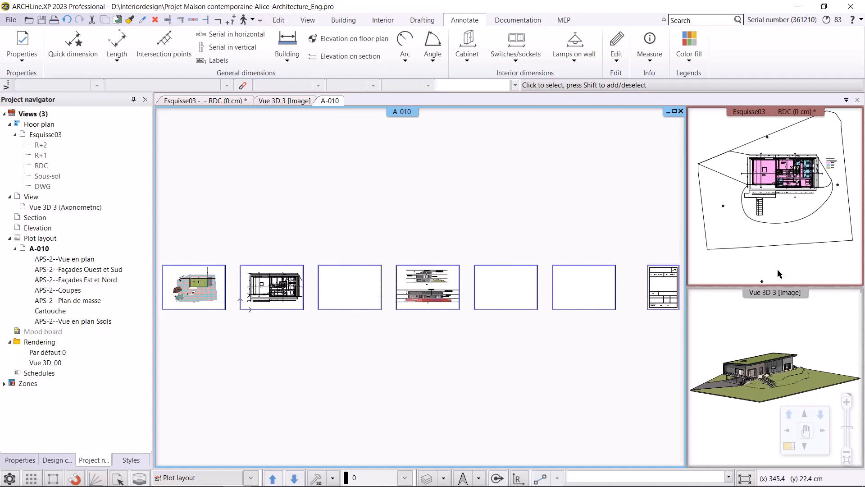
- From the ground floor plan, copy a rectangle around the coloured plan and legend for the plot layout, setting its group origin
left_click(199, 101)
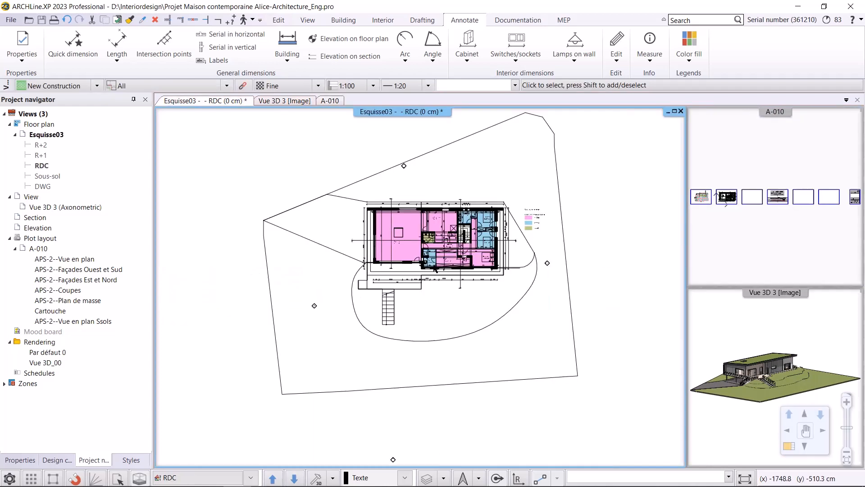
left_click(517, 20)
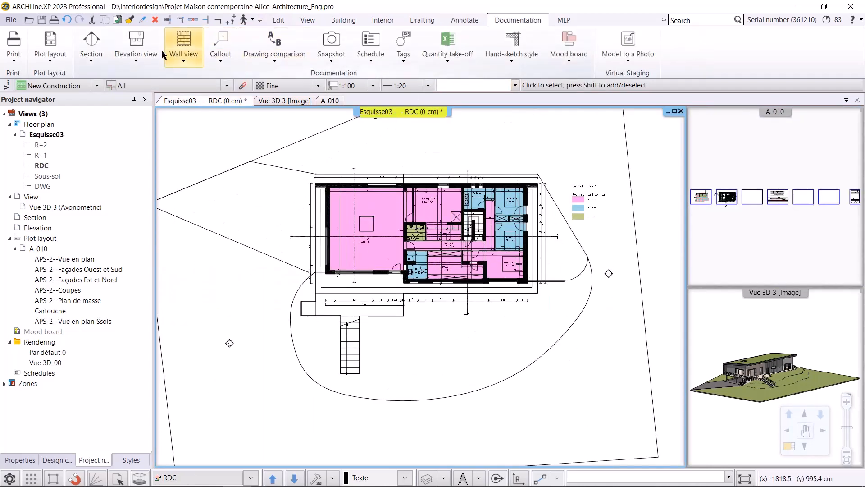
left_click(50, 45)
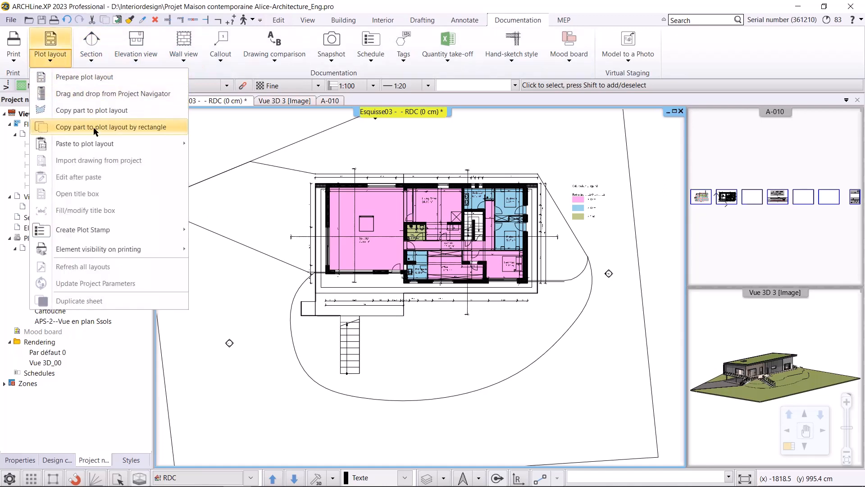
left_click(112, 127)
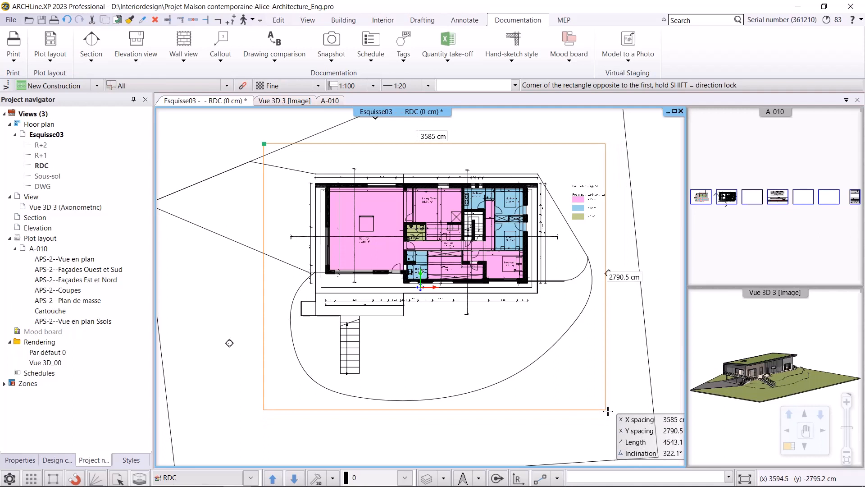
left_click(607, 411)
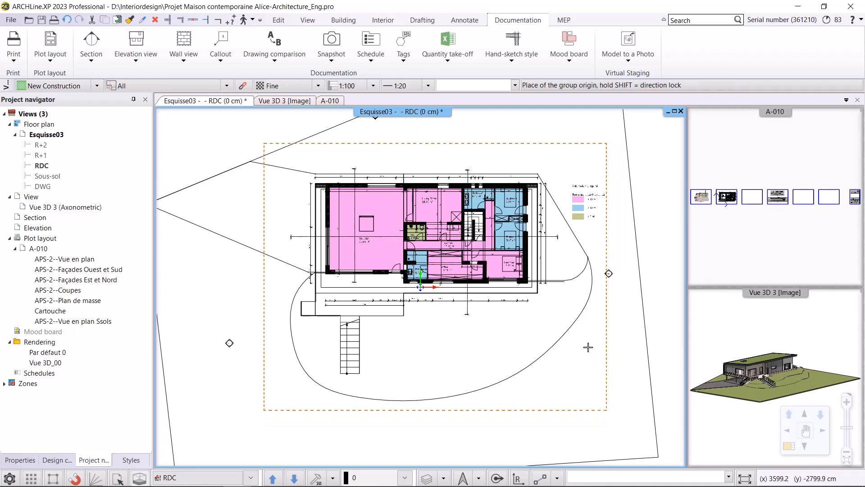
left_click(330, 101)
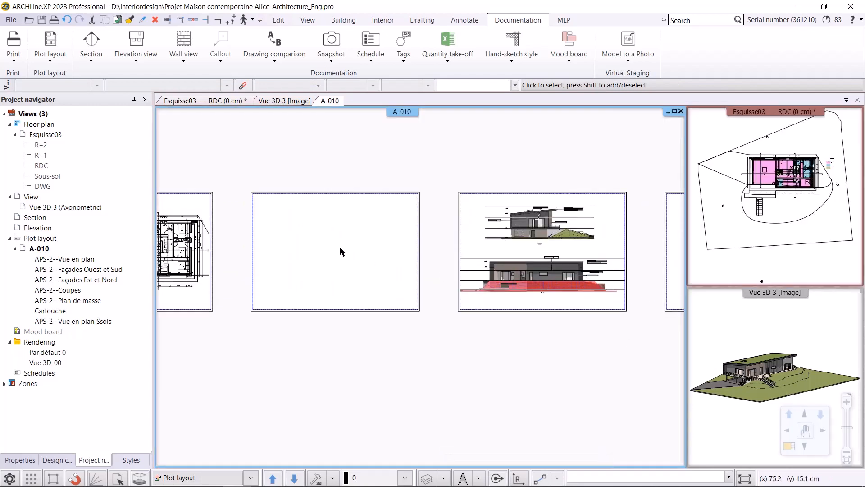
- Place the copied plan and legend in the empty frame on A-010, then return to the ground floor plan
left_click(50, 44)
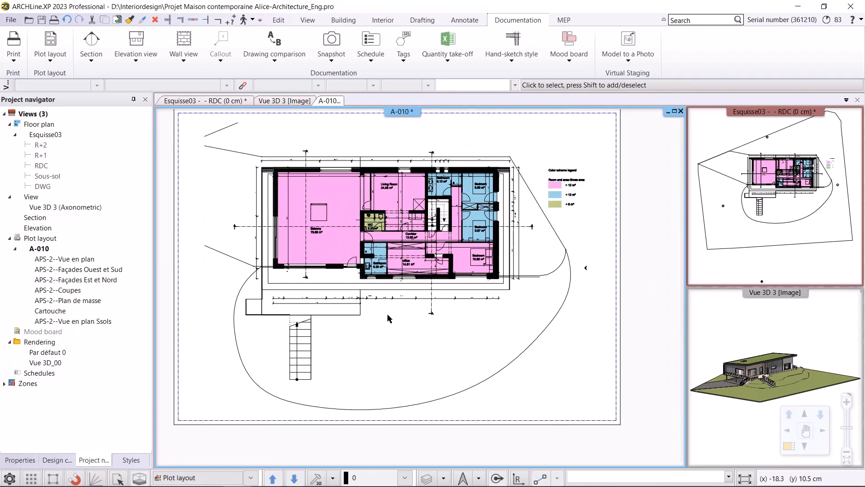
mouse_move(860, 243)
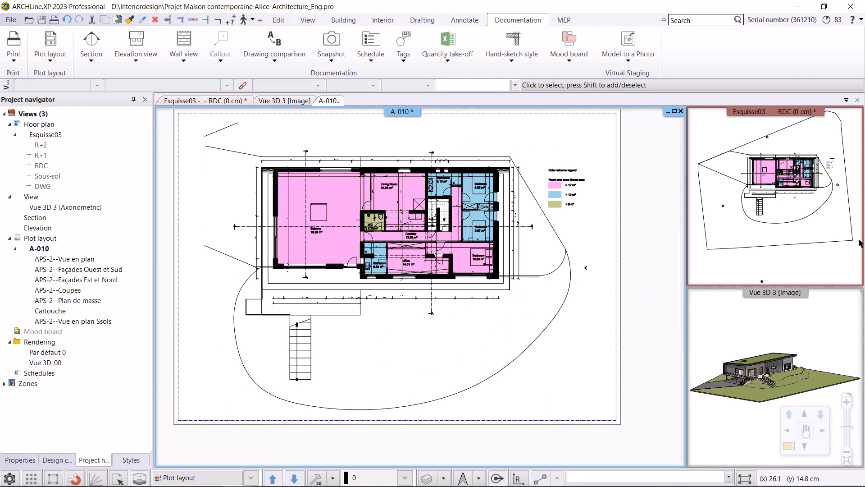
left_click(202, 101)
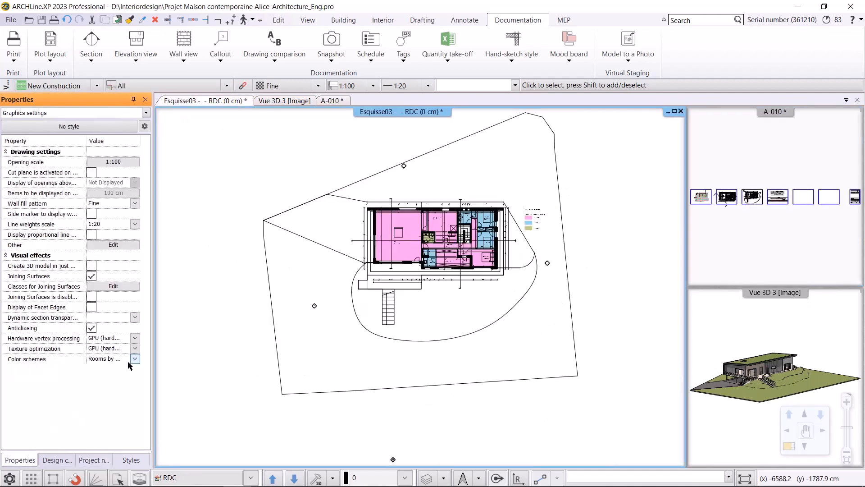
- Replace the room colouring with the Walls by thickness scheme on the ground floor plan
left_click(133, 359)
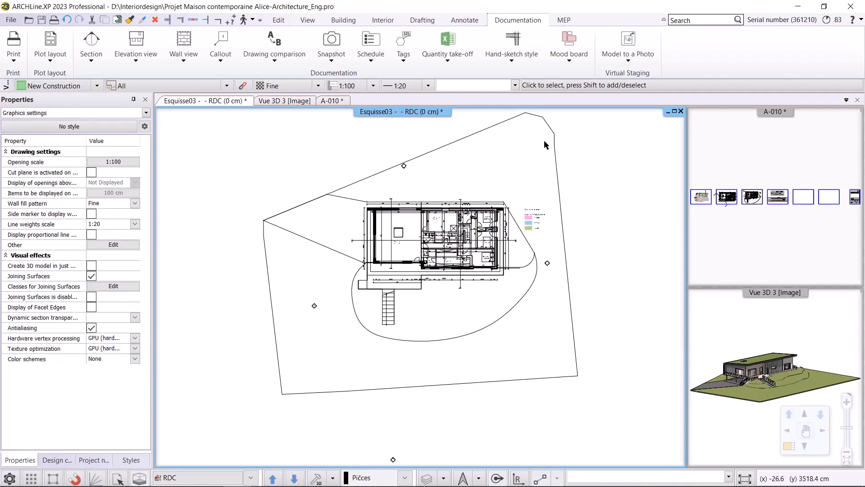
mouse_move(146, 368)
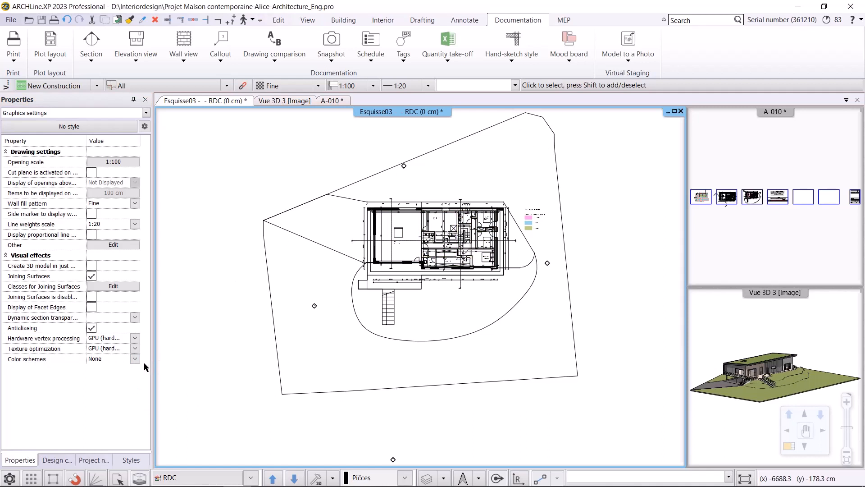
left_click(134, 359)
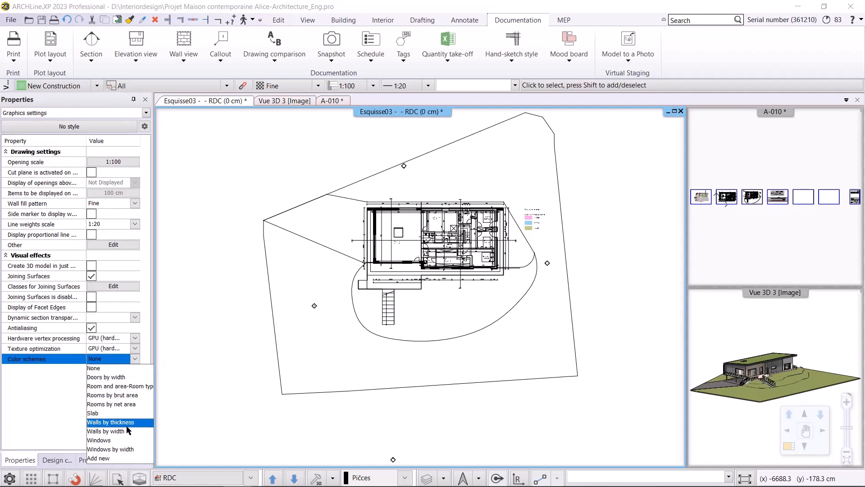
left_click(110, 422)
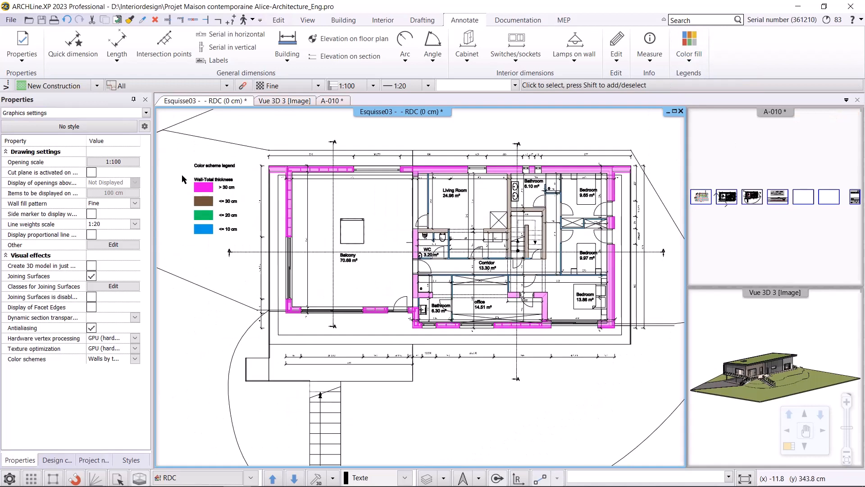
mouse_move(234, 192)
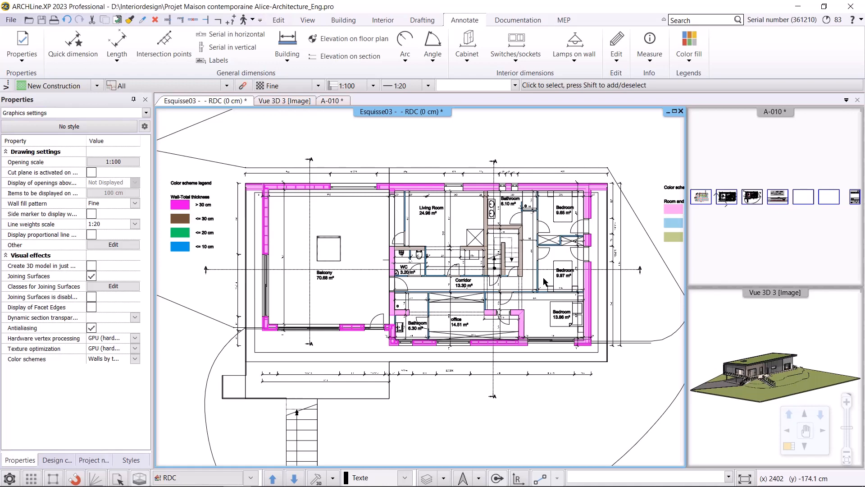
mouse_move(348, 467)
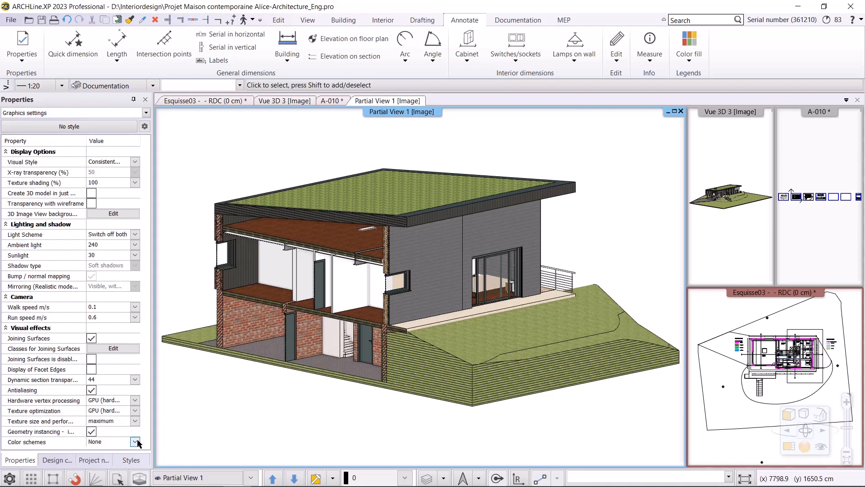
- Set the 3D partial view's colour scheme to Walls by thickness
left_click(132, 441)
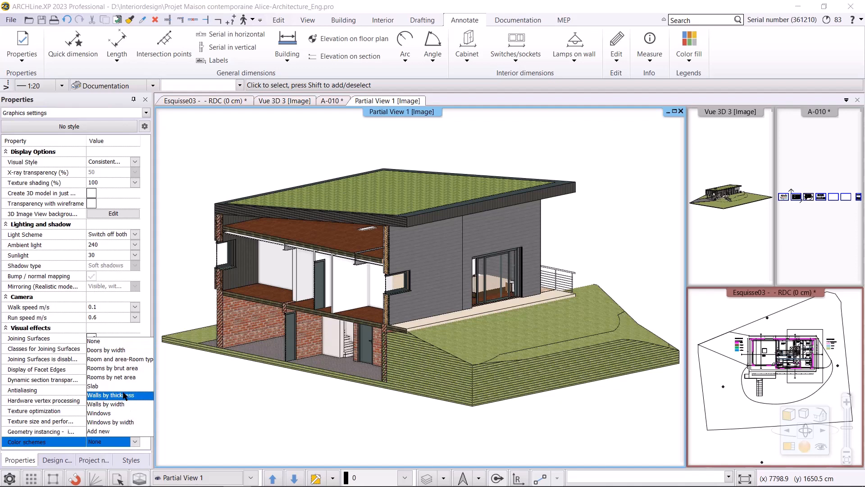
left_click(109, 395)
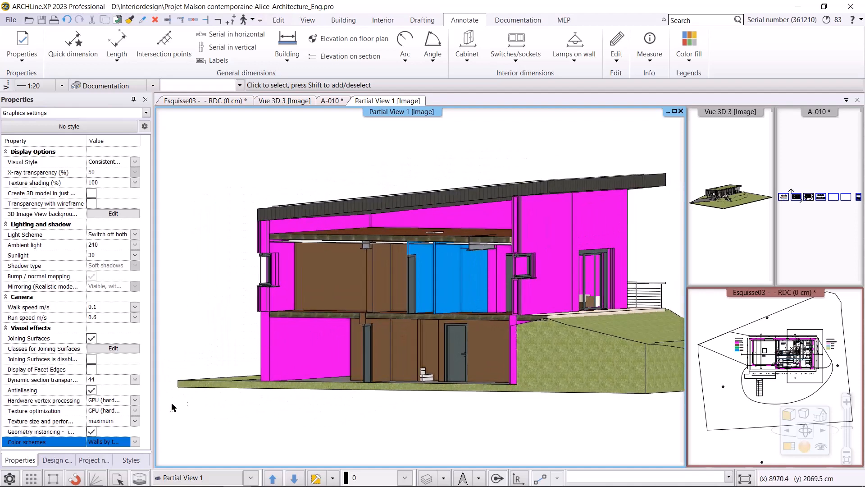
left_click(135, 442)
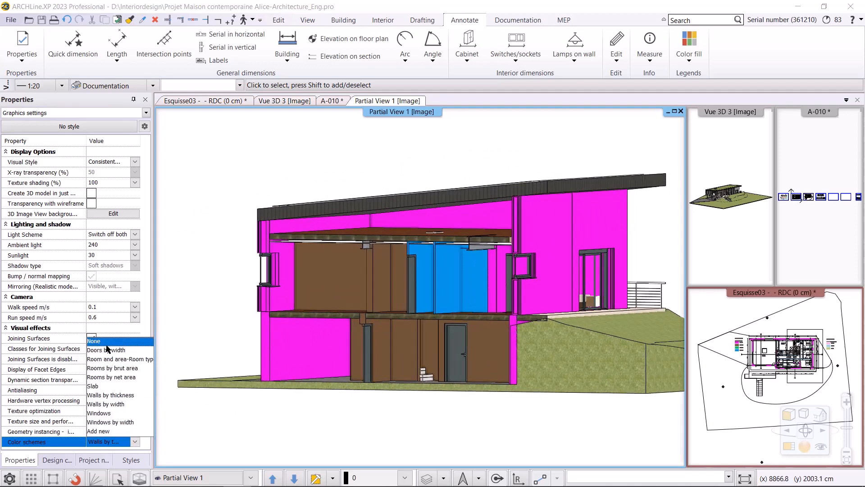
- Set the 3D view's colour scheme back to None and bring the ground floor plan to the front
left_click(94, 341)
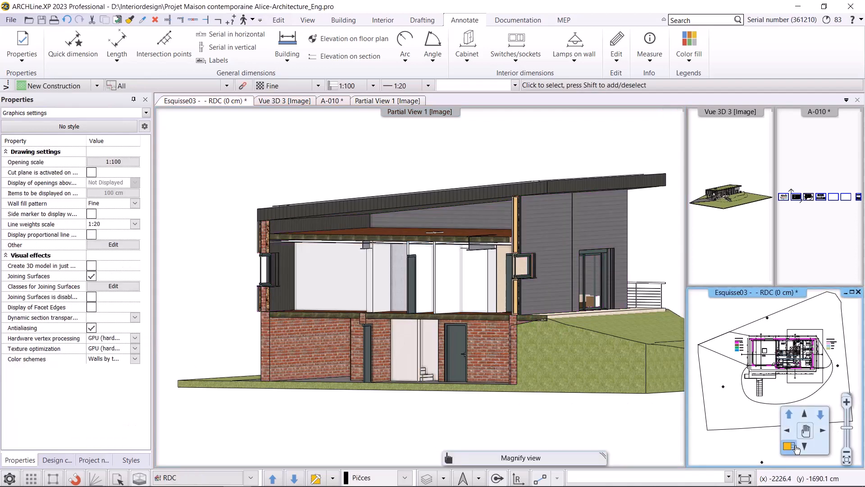
left_click(204, 100)
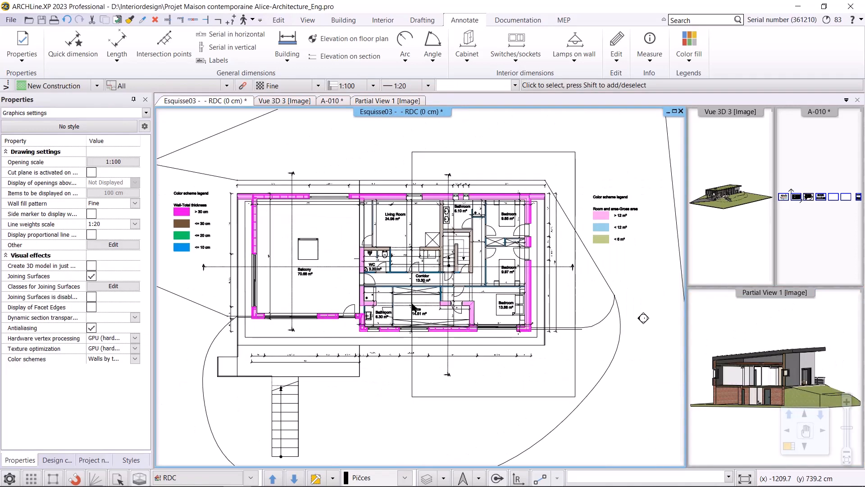